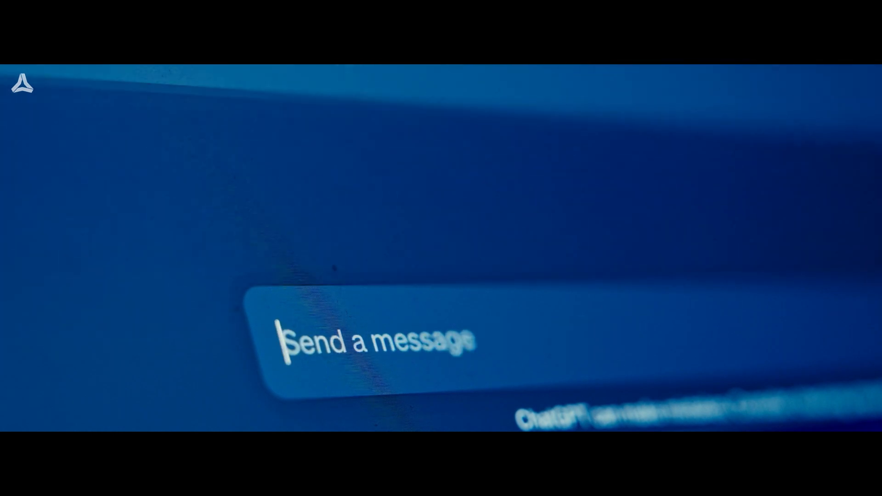
{"action": "type", "text": "fast food restaurant"}
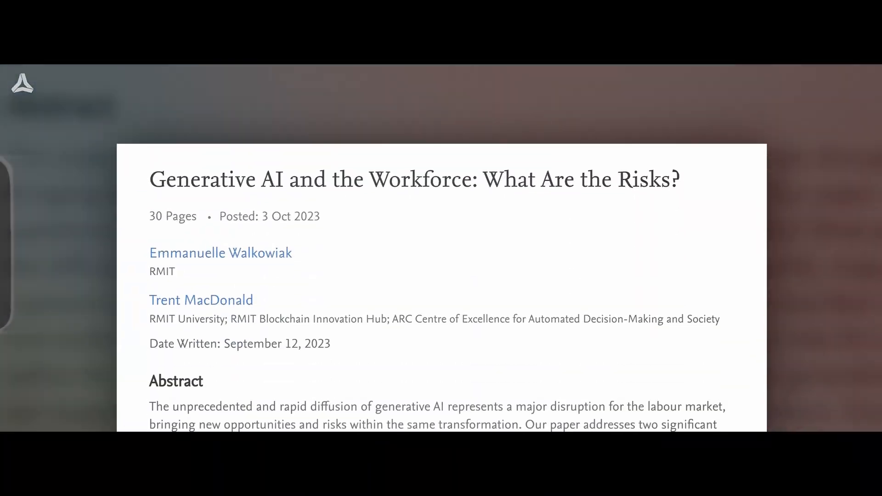
{"action": "scroll", "scroll_direction": "down", "scroll_amount": 3}
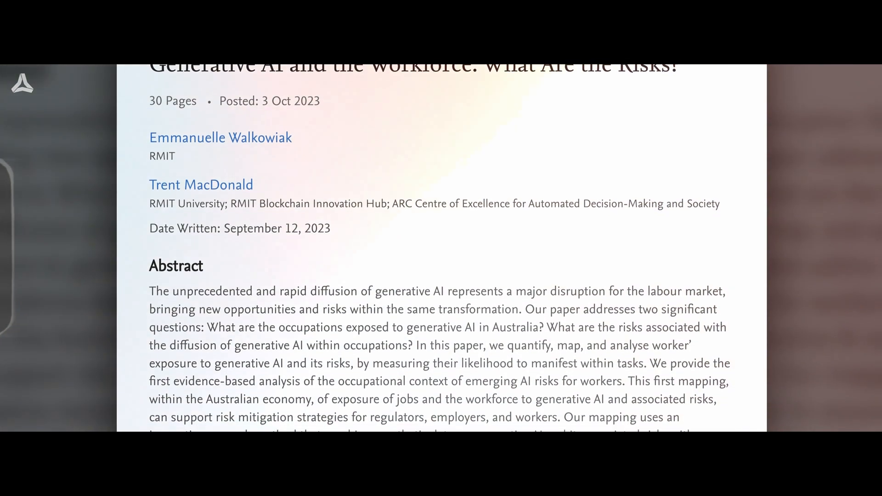
{"action": "scroll", "scroll_direction": "down", "scroll_amount": 3}
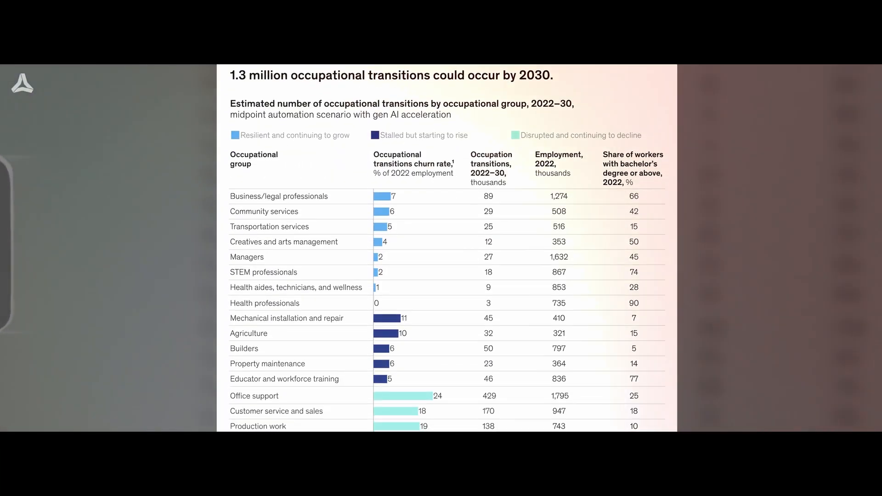
{"action": "scroll", "scroll_direction": "down", "scroll_amount": 3}
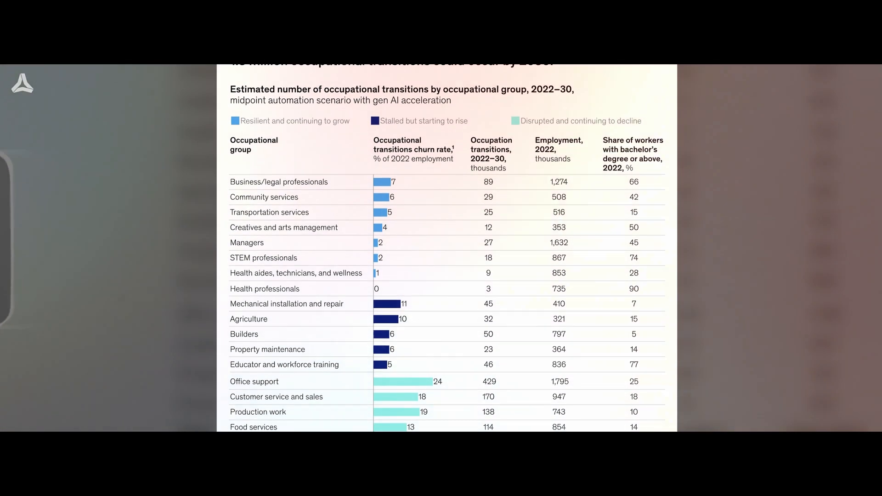
{"action": "scroll", "scroll_direction": "down", "scroll_amount": 3}
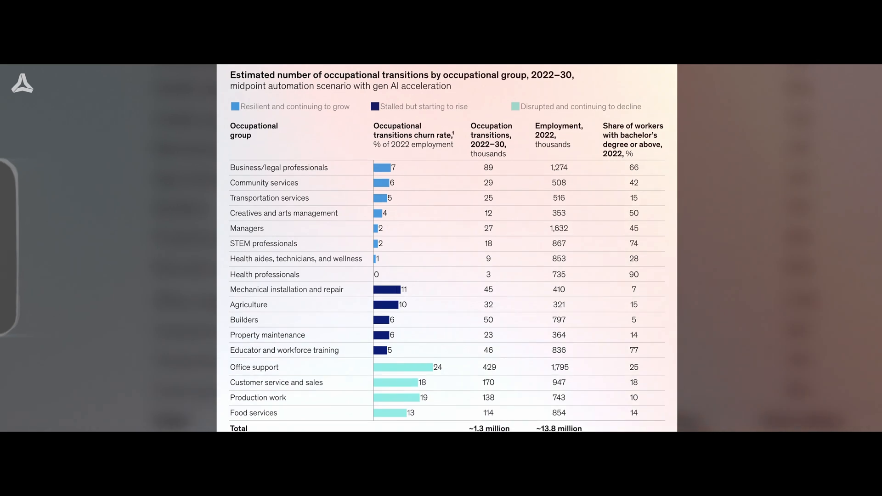
{"action": "scroll", "scroll_direction": "down", "scroll_amount": 3}
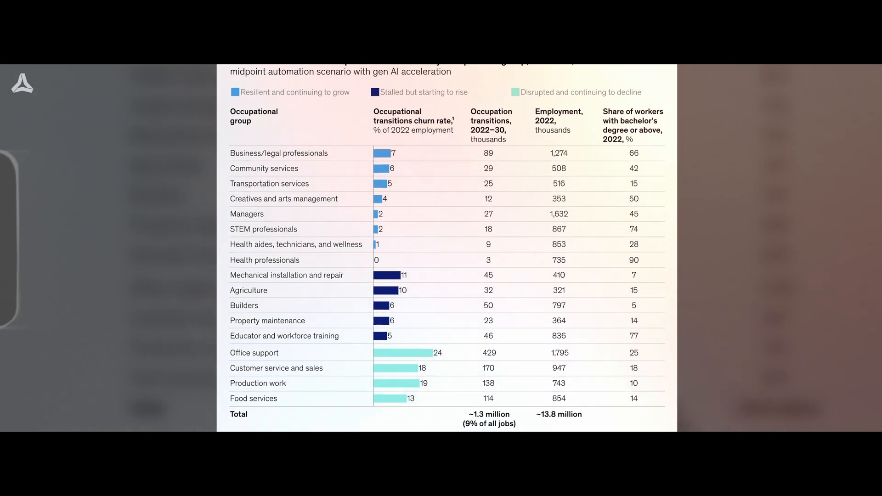